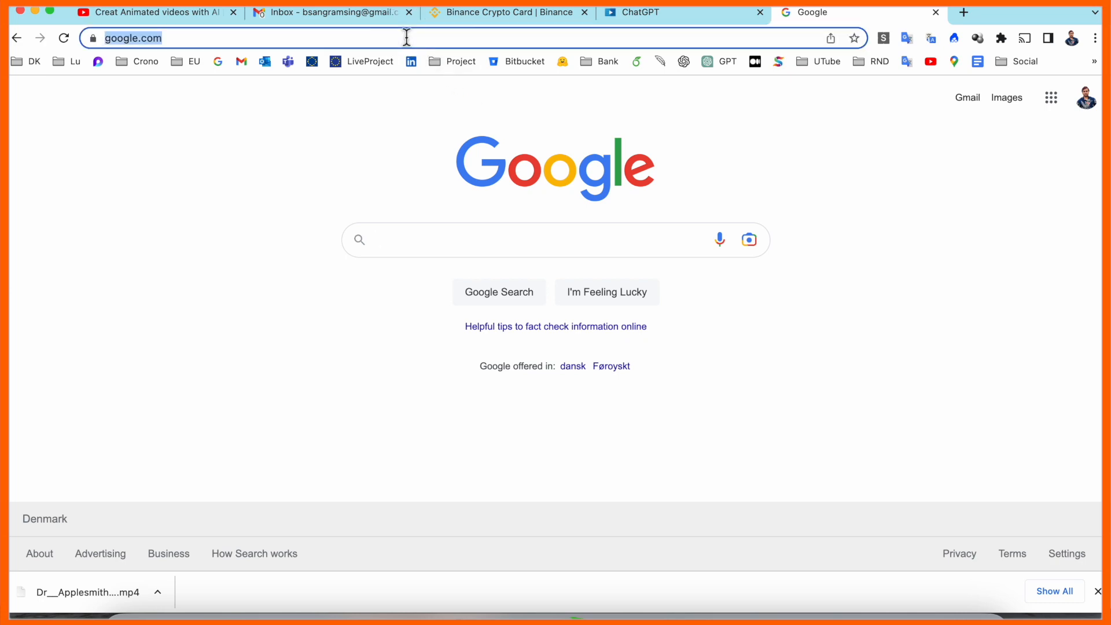
- Load adobe.com/express/create/video/animation/youtube in Chrome's address bar
type("https://www.adobe.com/express/create/video/animation/youtube")
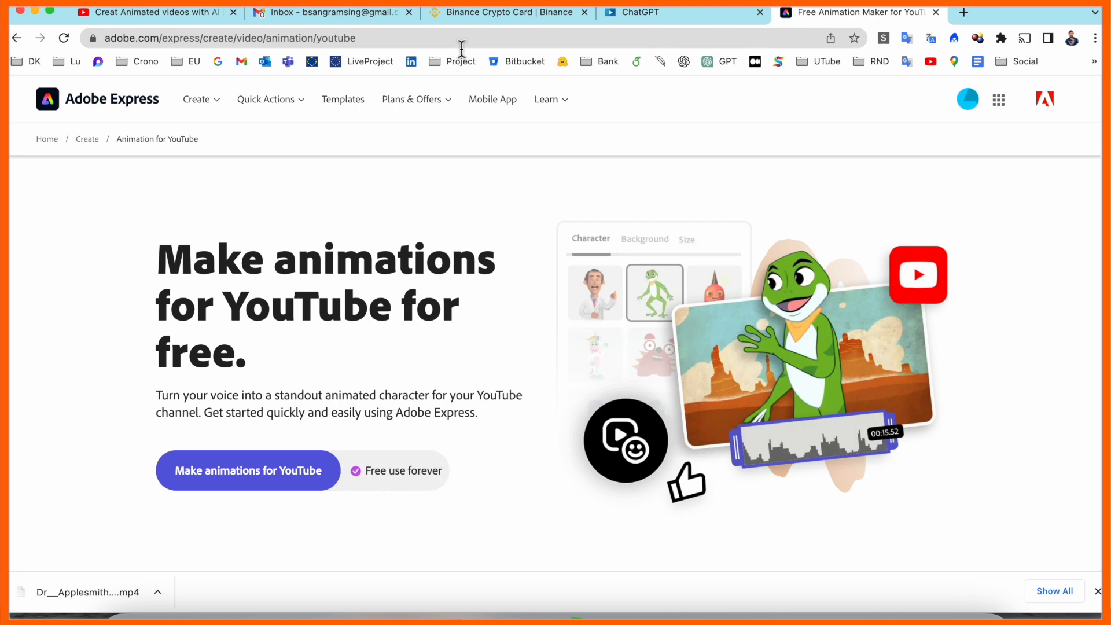
- Check the signed-in account, then launch 'Make animations for YouTube'
left_click(247, 471)
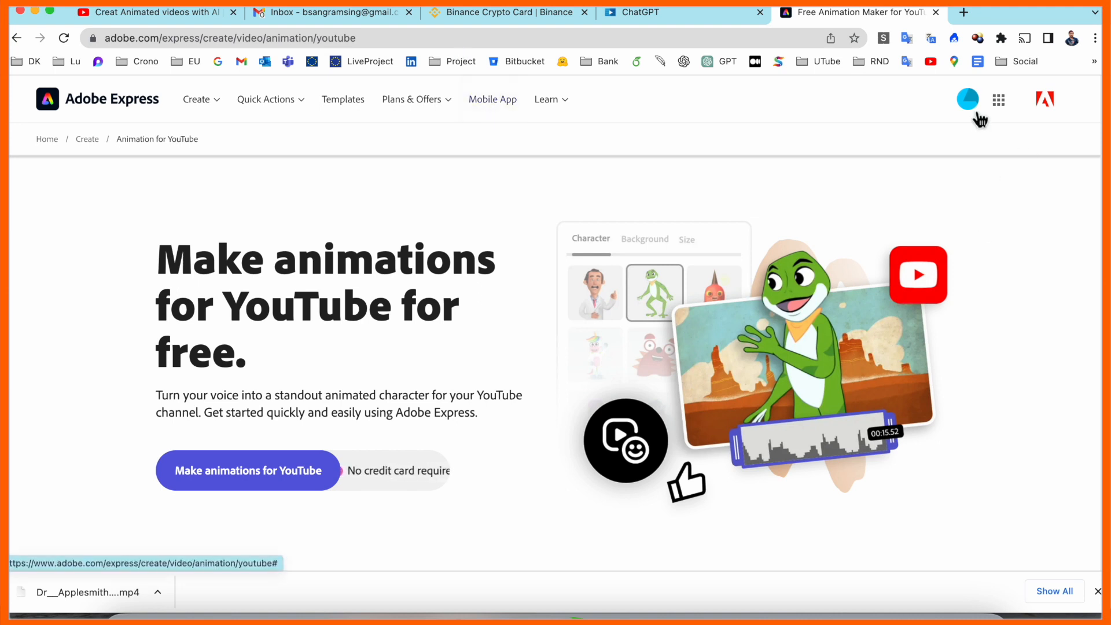
left_click(967, 99)
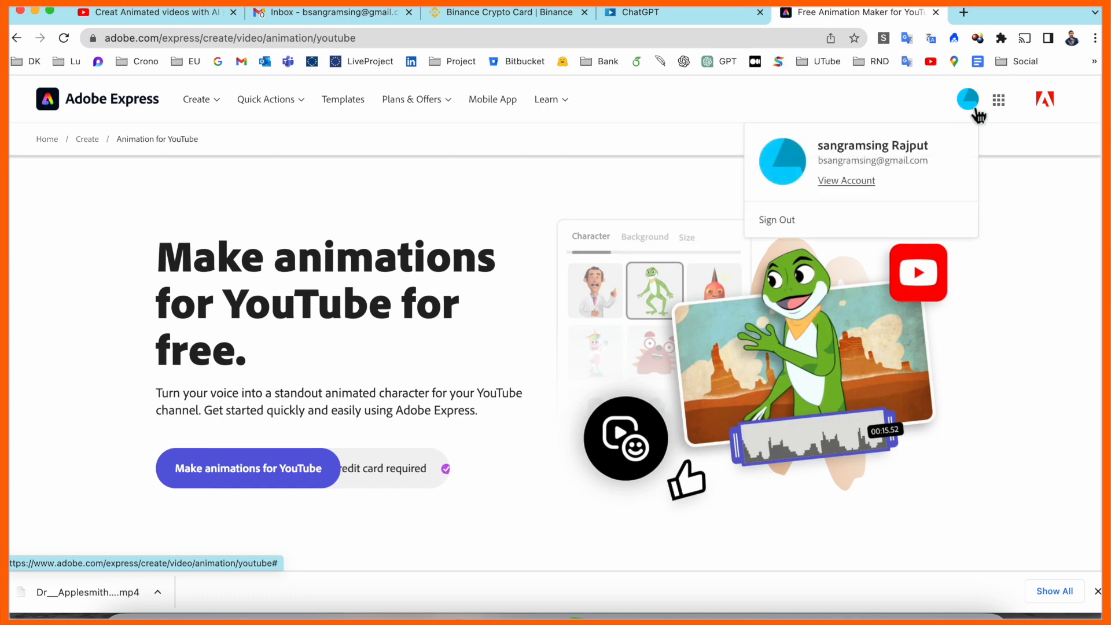
left_click(967, 99)
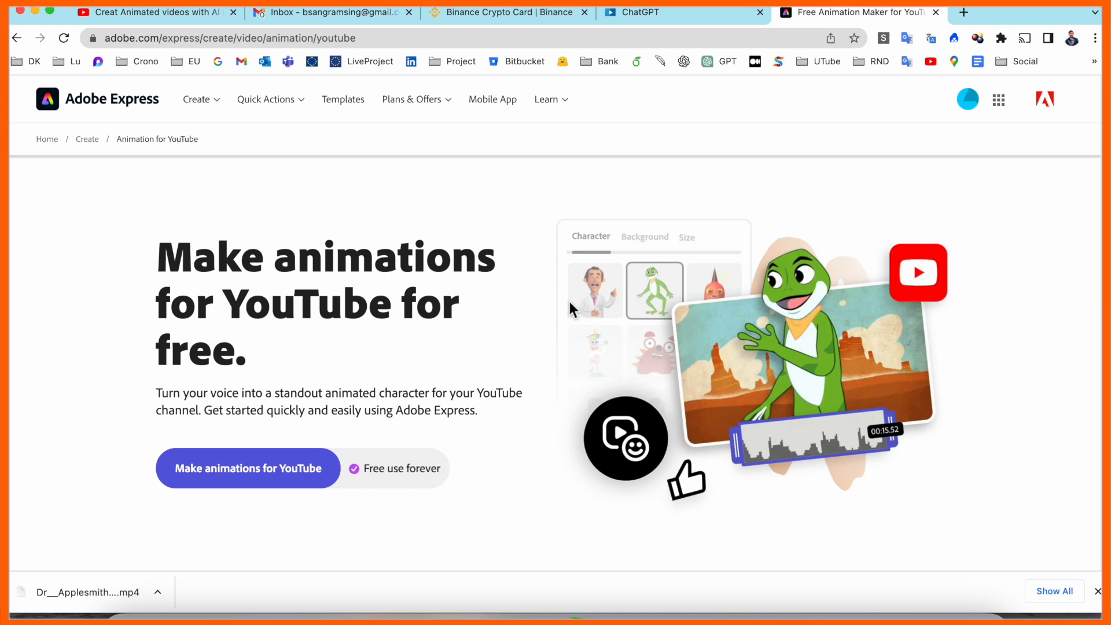
scroll("down", 3)
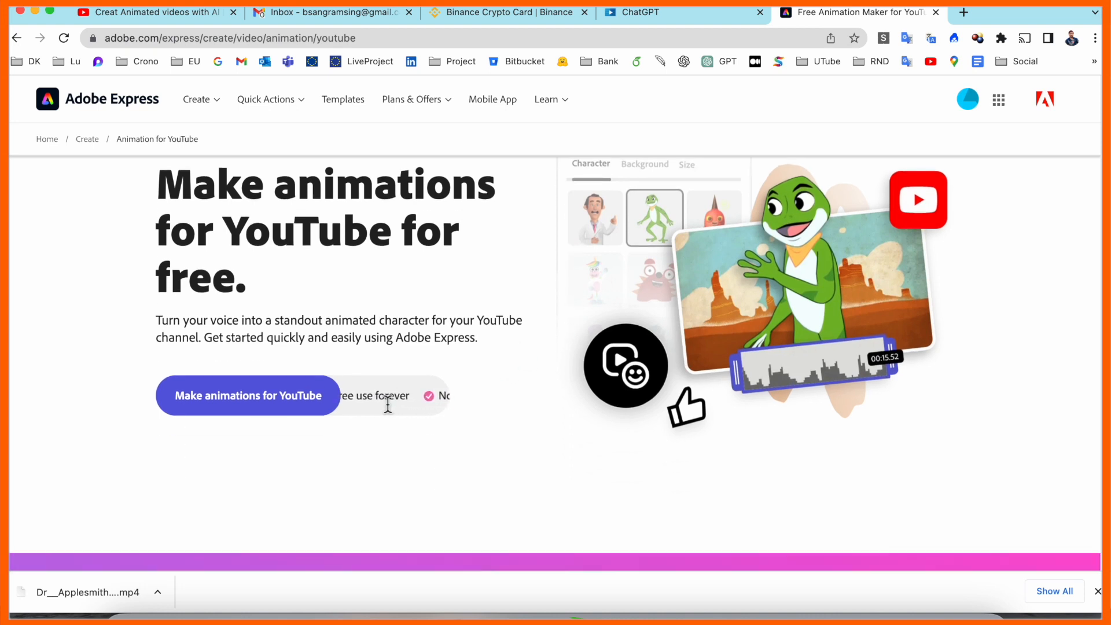
left_click(247, 396)
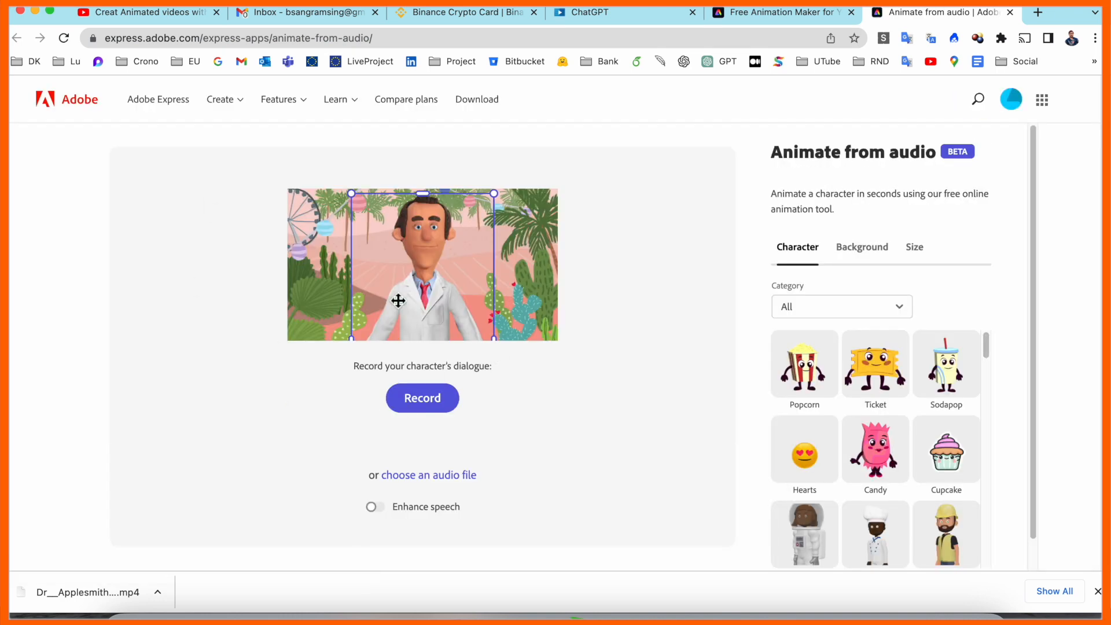
mouse_move(411, 356)
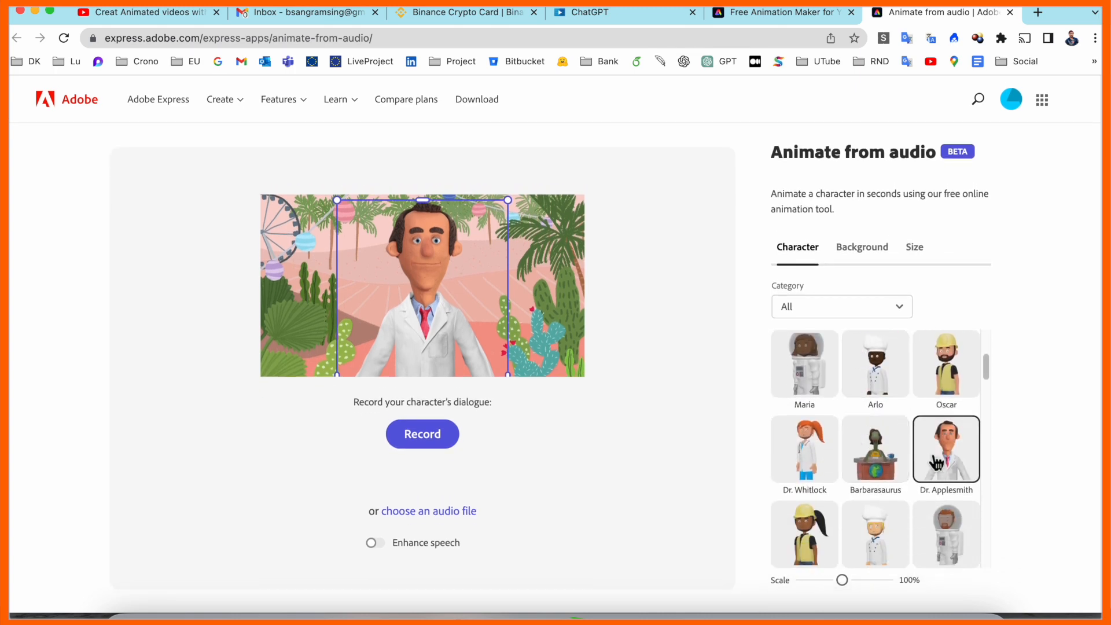
mouse_move(983, 455)
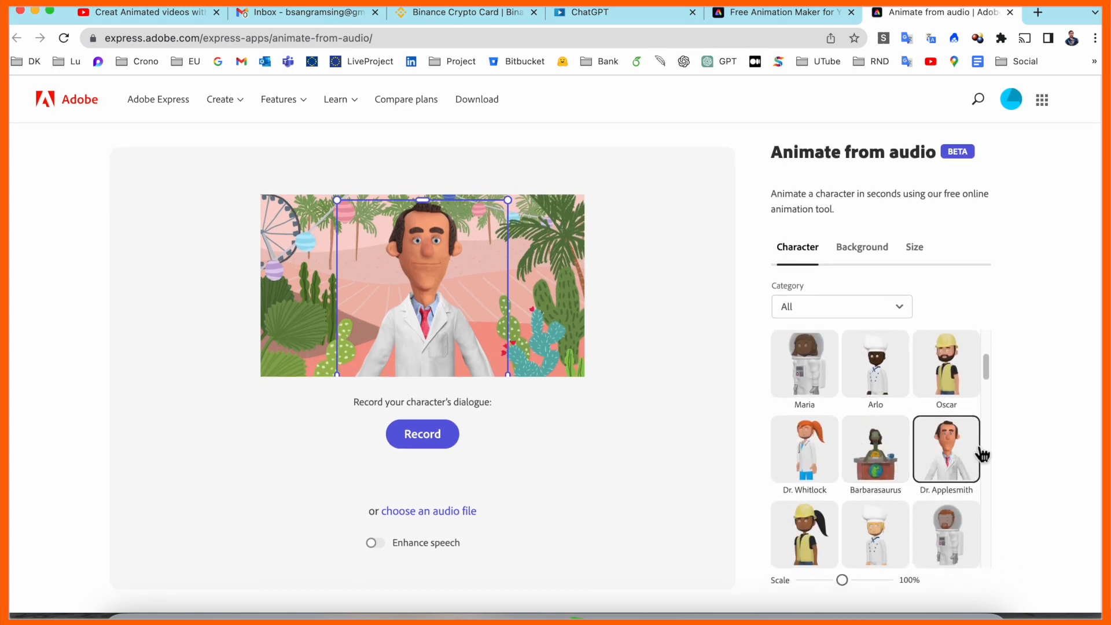
- Browse the Food and Emojis character categories, return to All, and select Dr. Applesmith
left_click(841, 306)
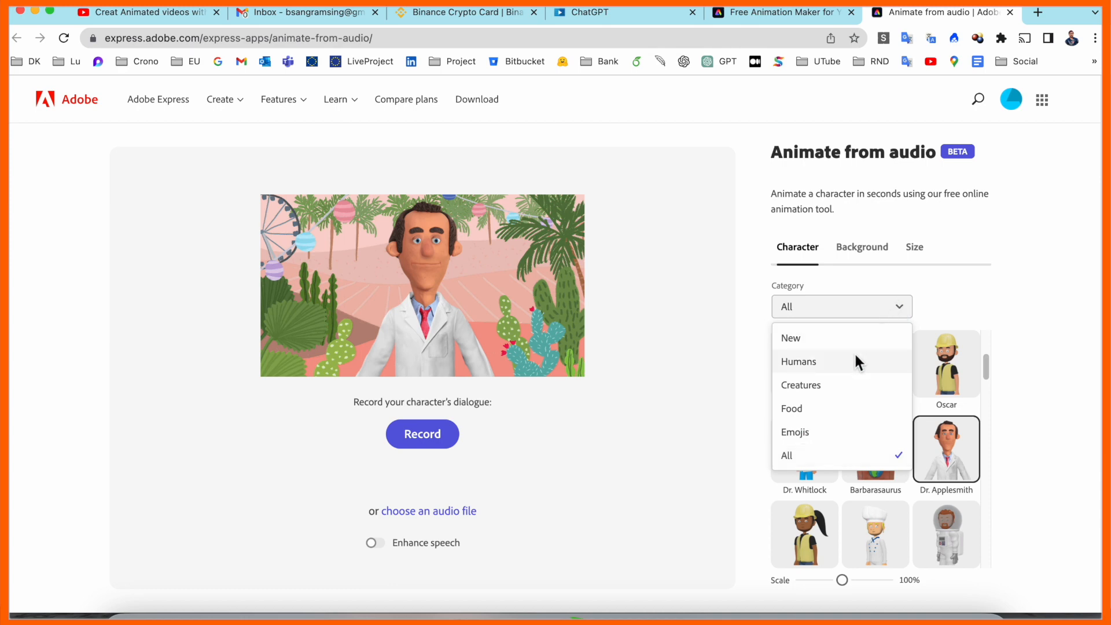
left_click(799, 361)
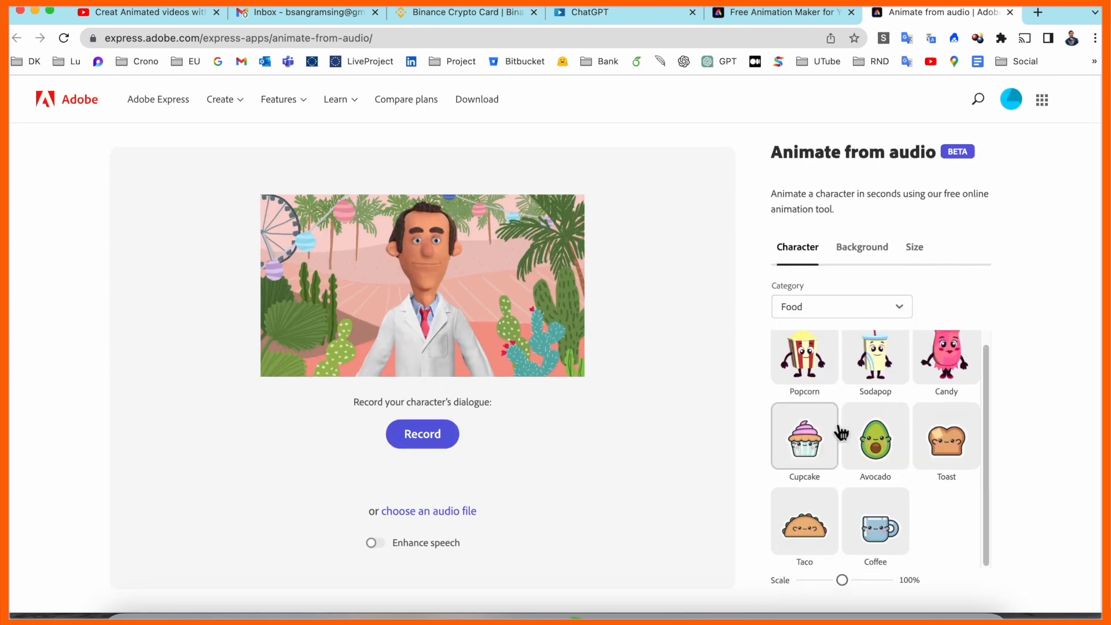
left_click(841, 306)
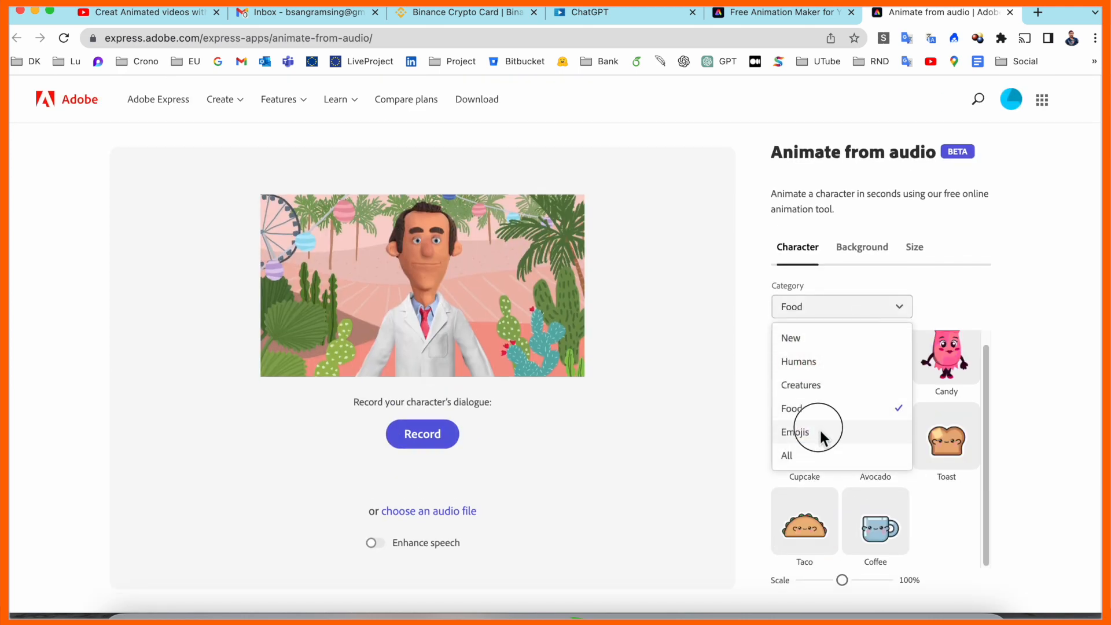
left_click(795, 432)
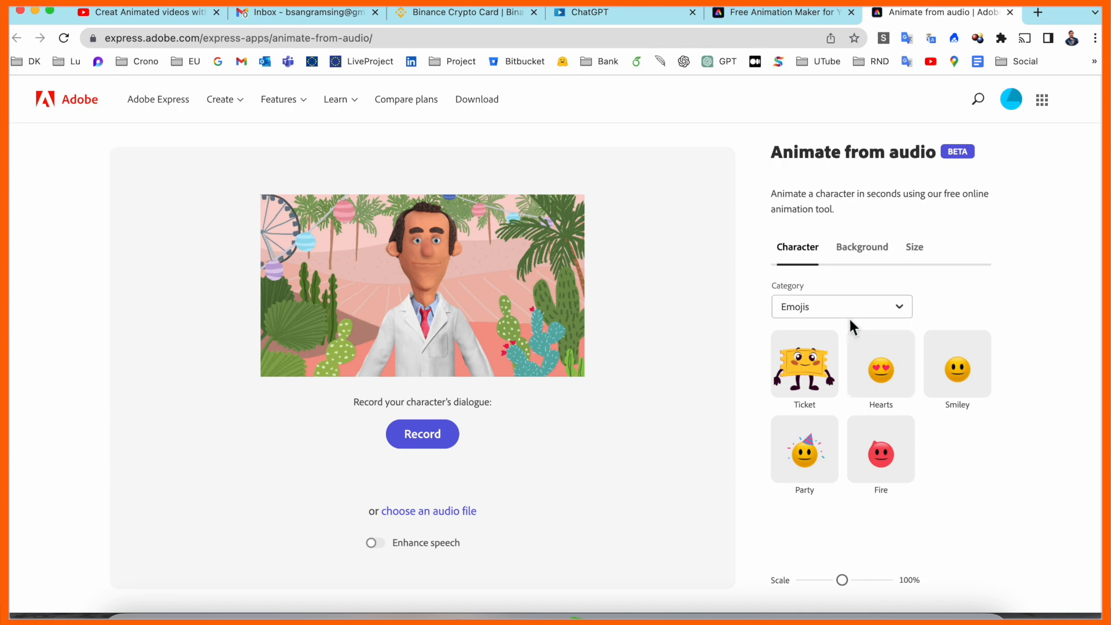
left_click(842, 306)
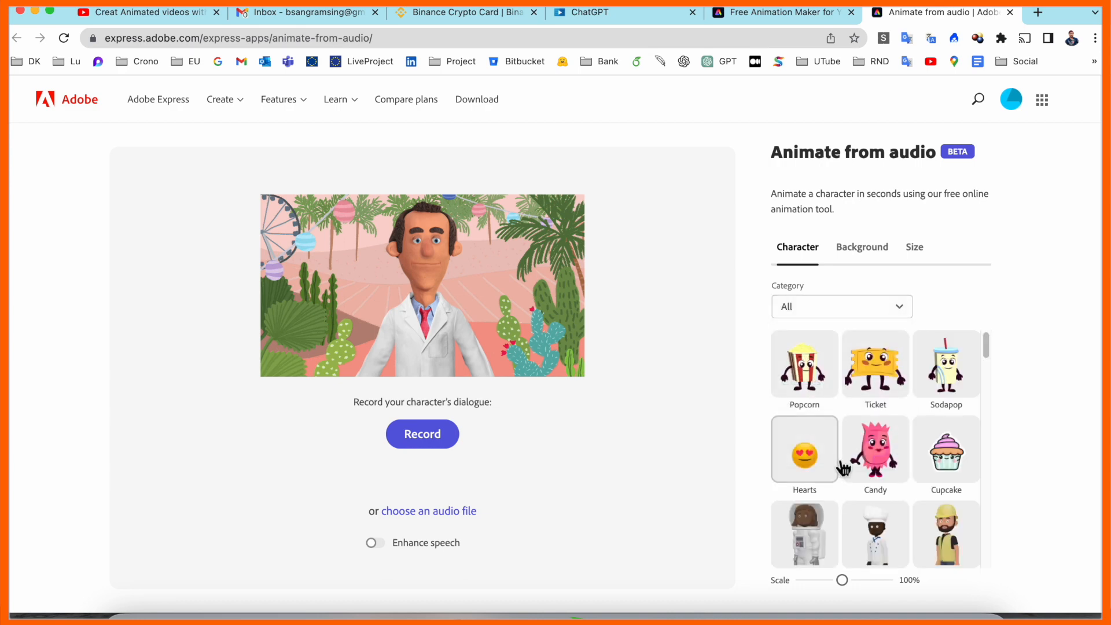
scroll("down", 3)
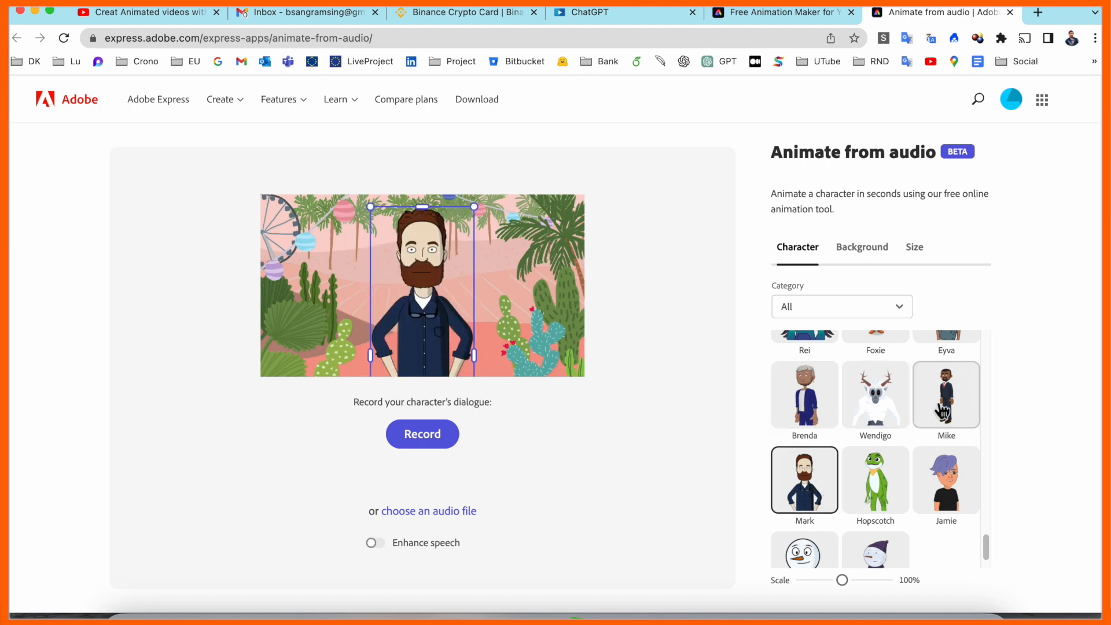
scroll("down", 3)
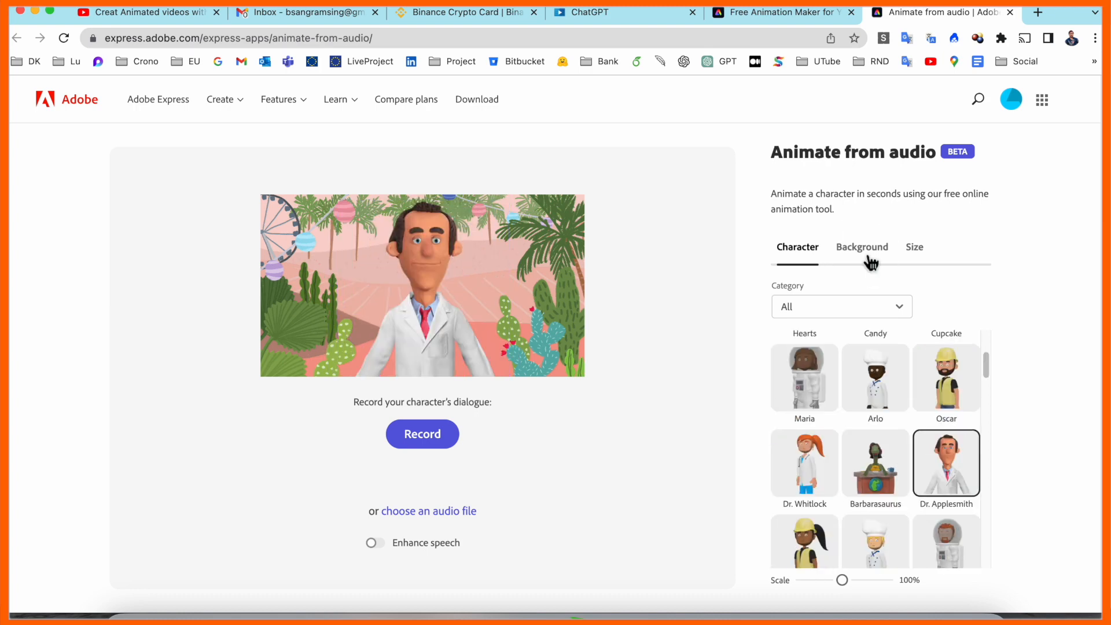
left_click(861, 247)
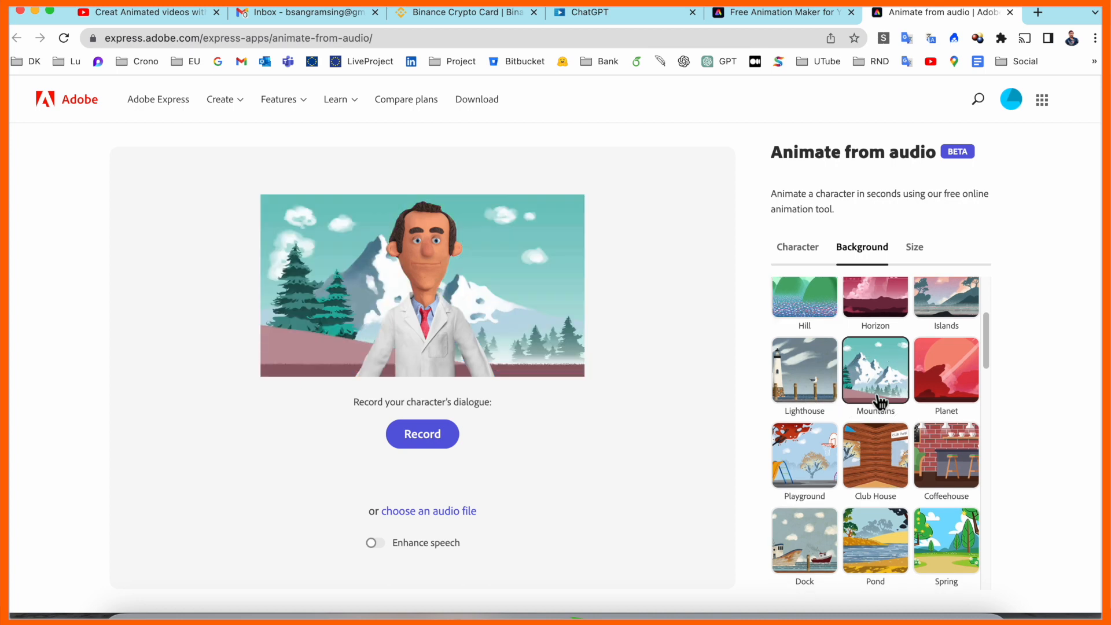
- Try the Dock backdrop, settle on Living Room, and recheck the YouTube 16:9 size
left_click(945, 539)
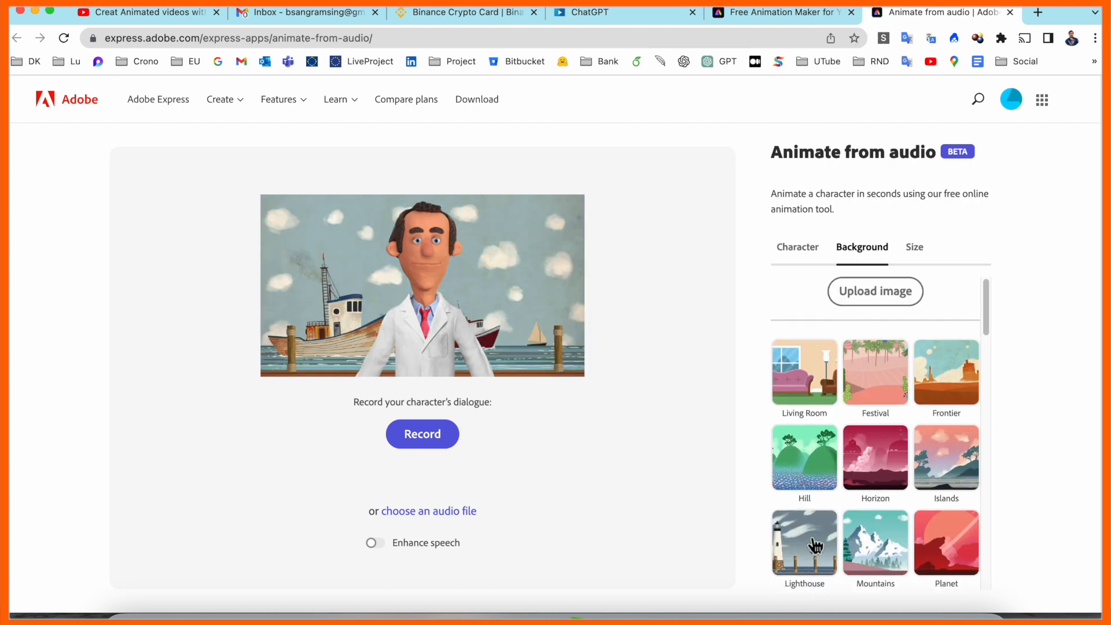
left_click(804, 373)
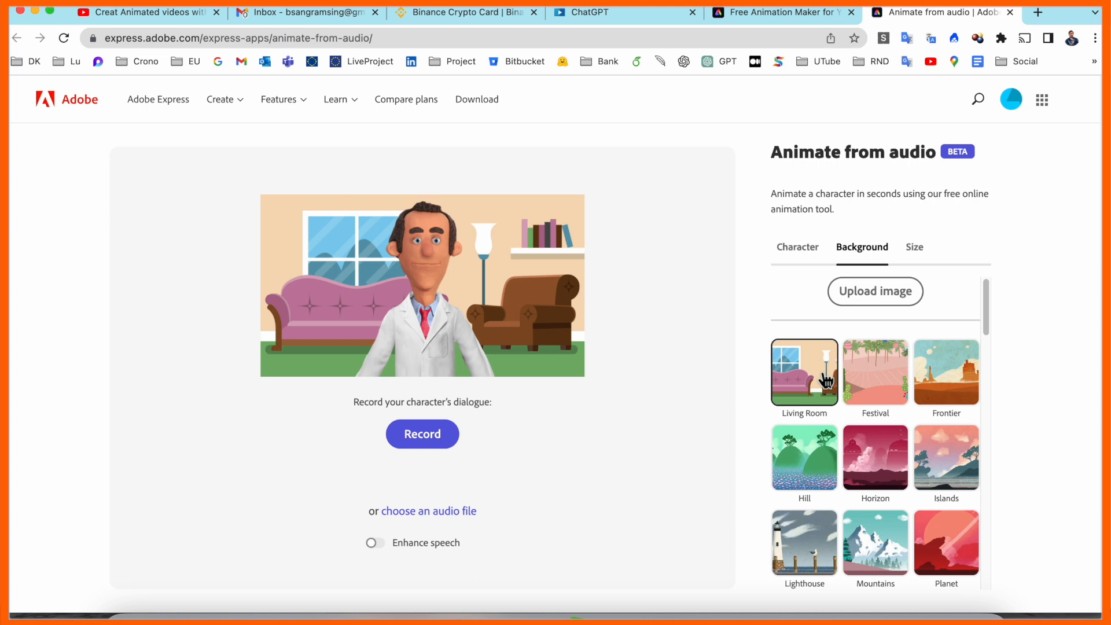
left_click(914, 247)
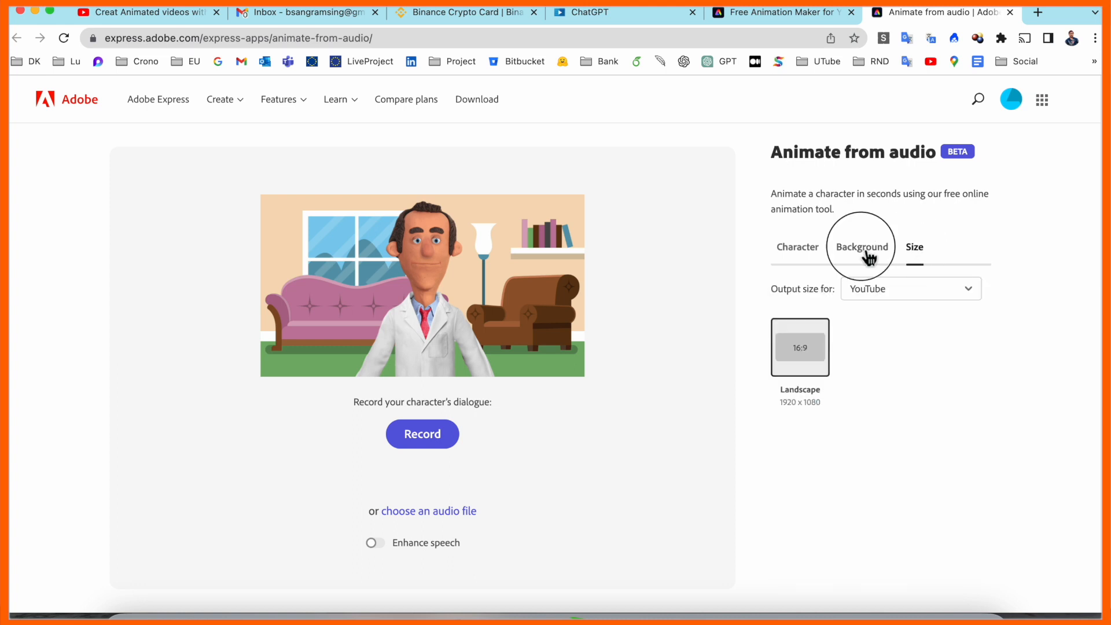
left_click(861, 246)
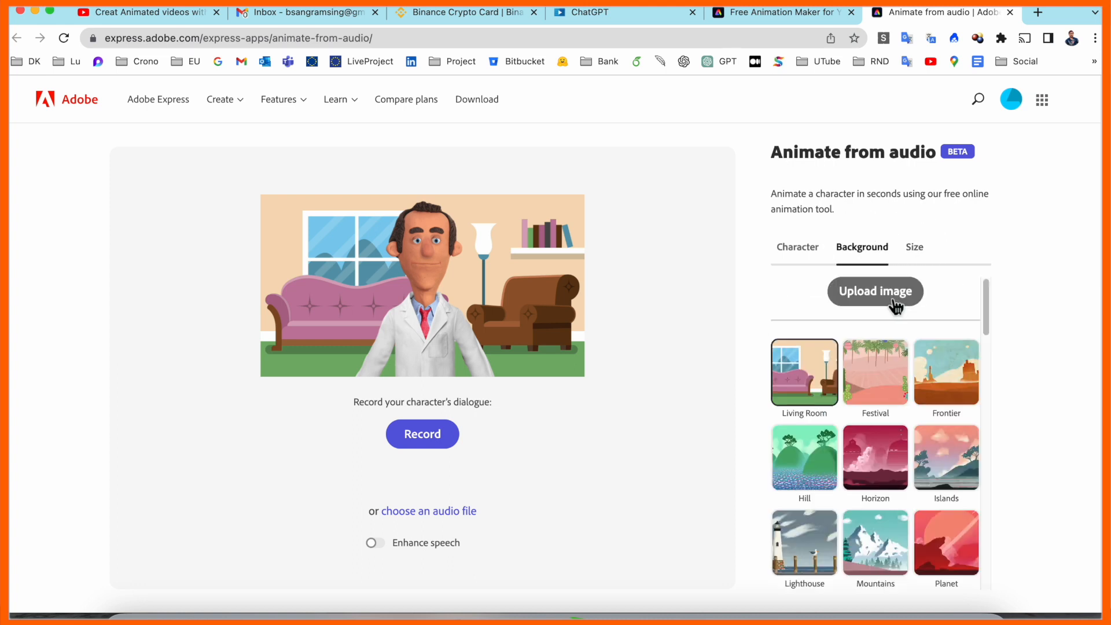
left_click(914, 246)
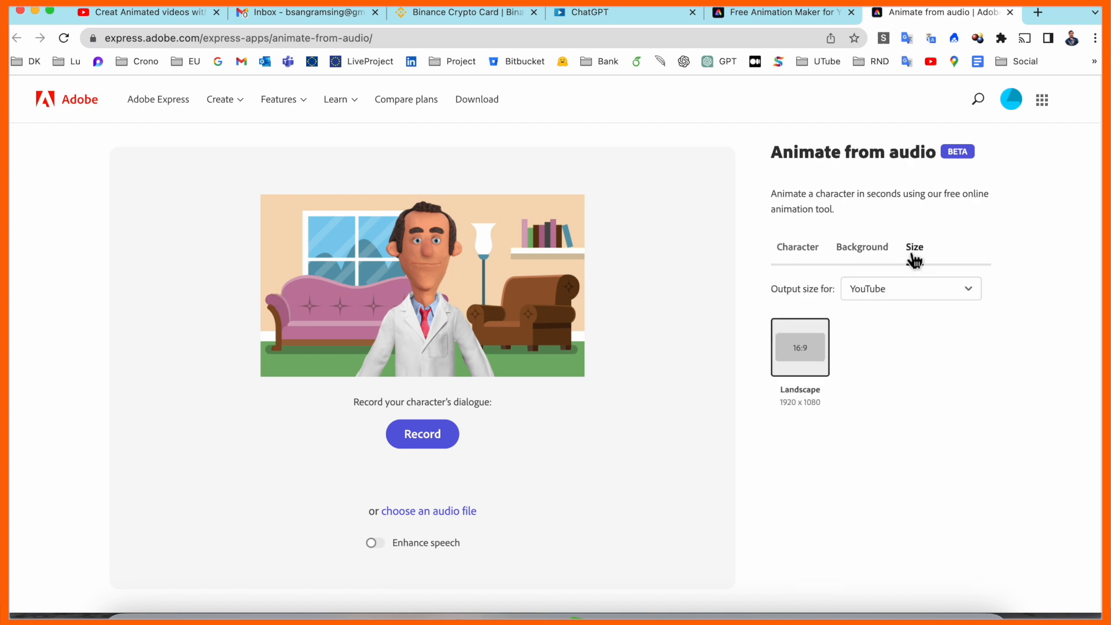
left_click(911, 289)
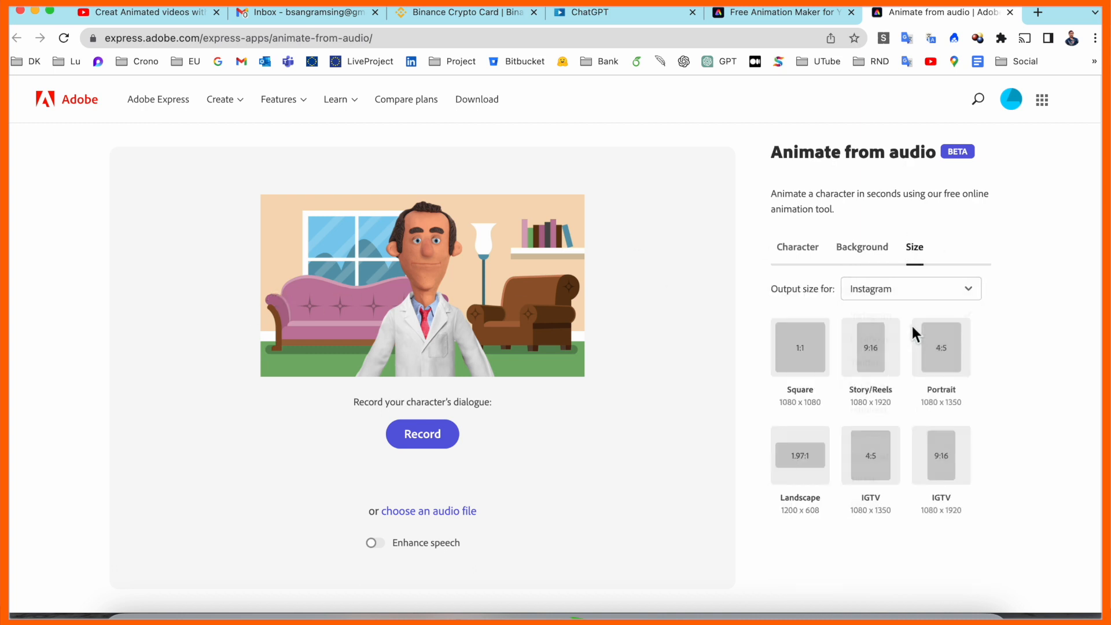
scroll("down", 3)
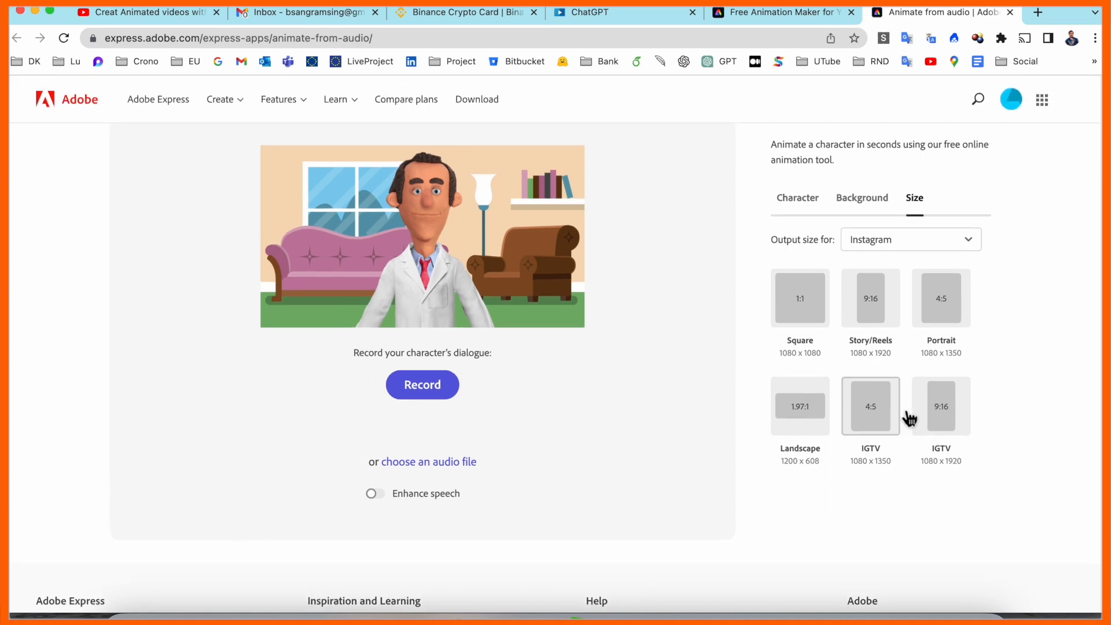
left_click(910, 239)
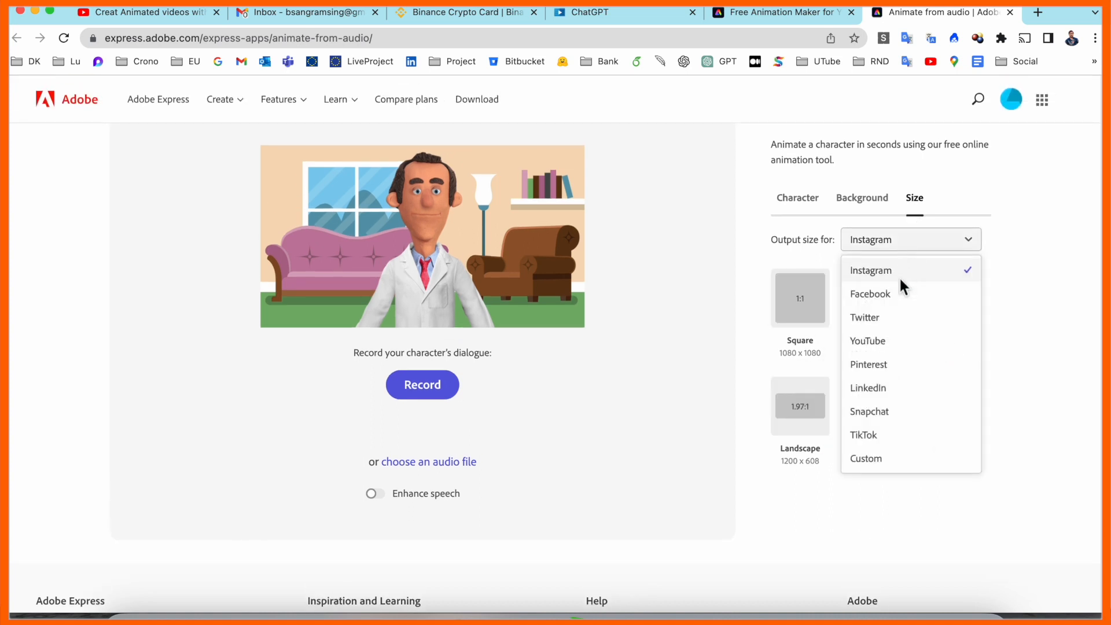
left_click(864, 317)
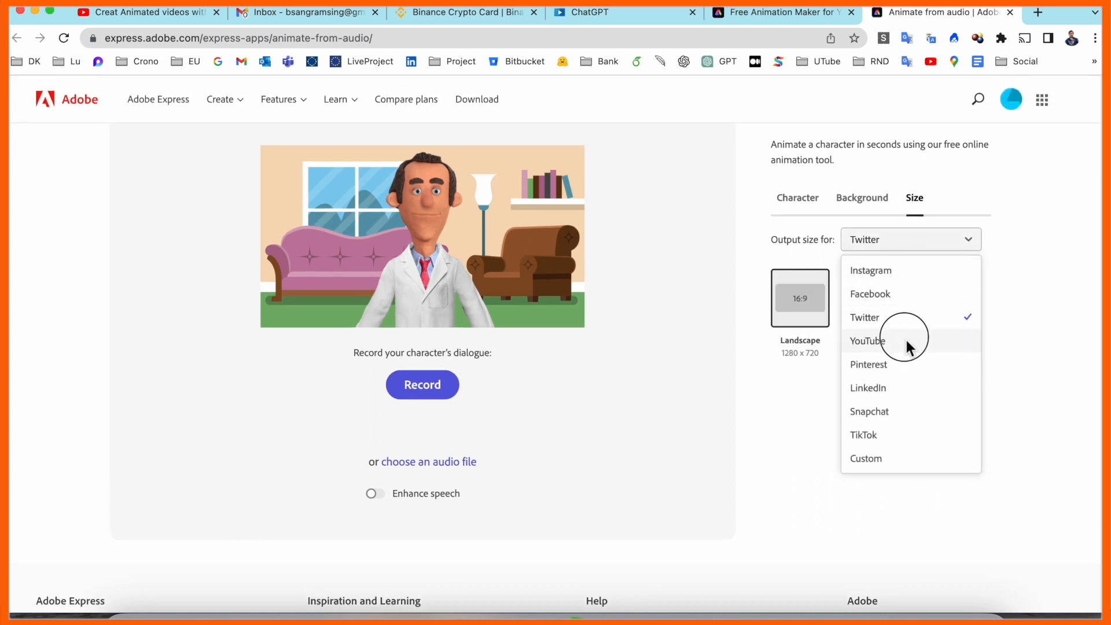
left_click(868, 364)
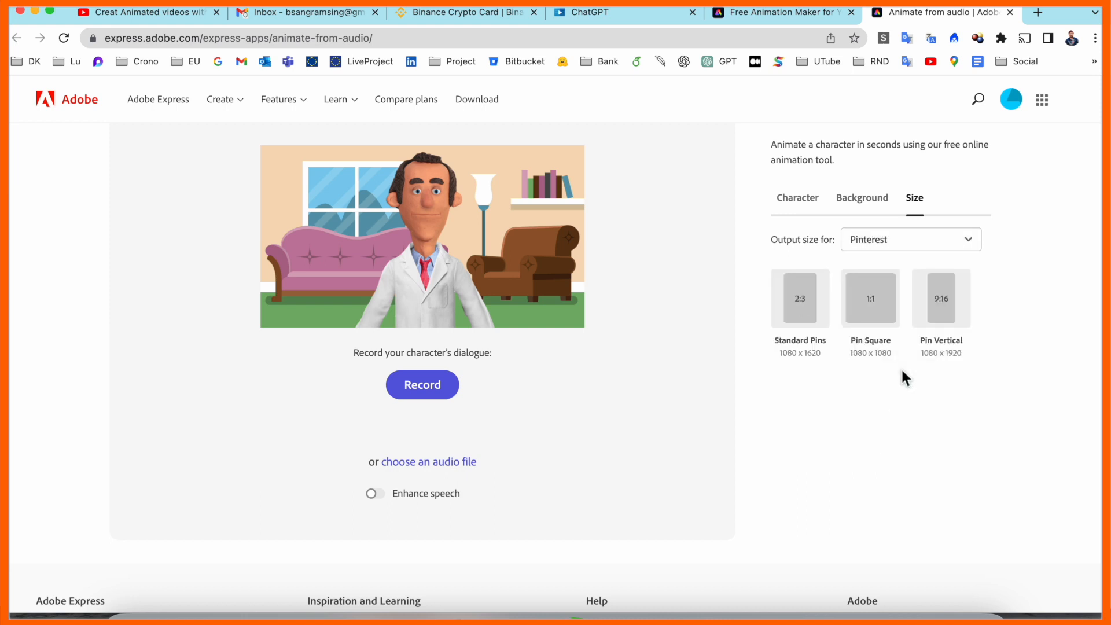
left_click(910, 239)
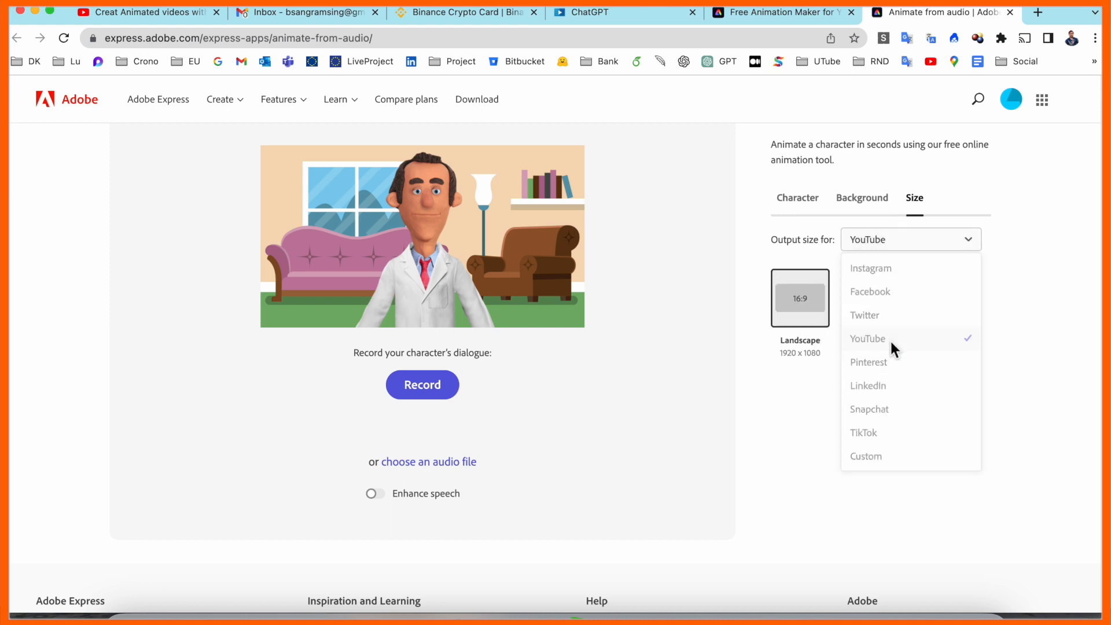
left_click(867, 339)
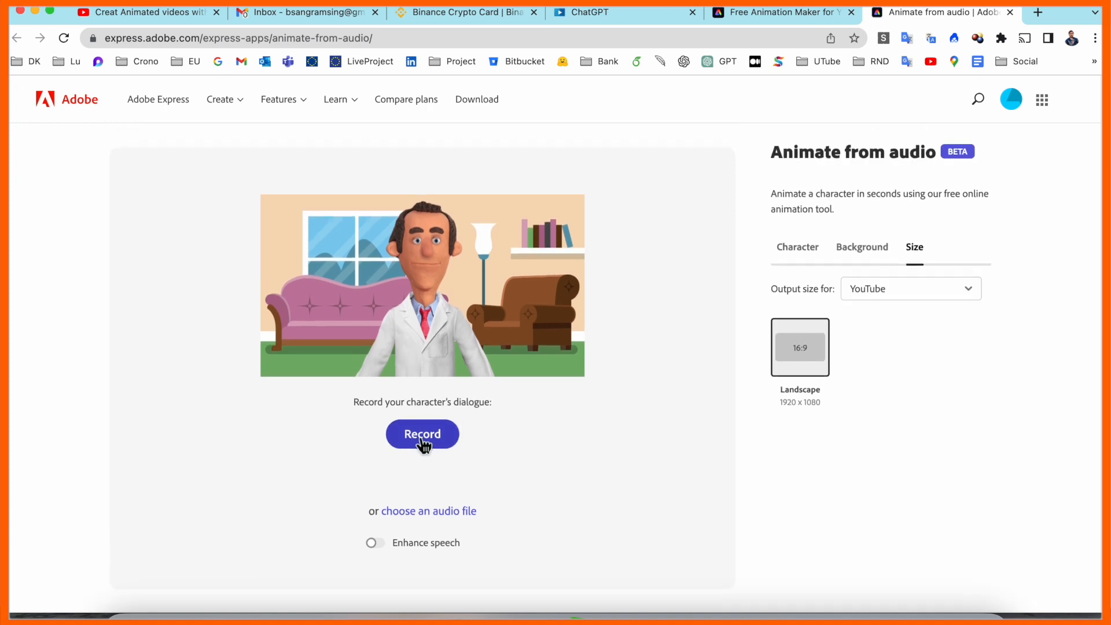
left_click(422, 434)
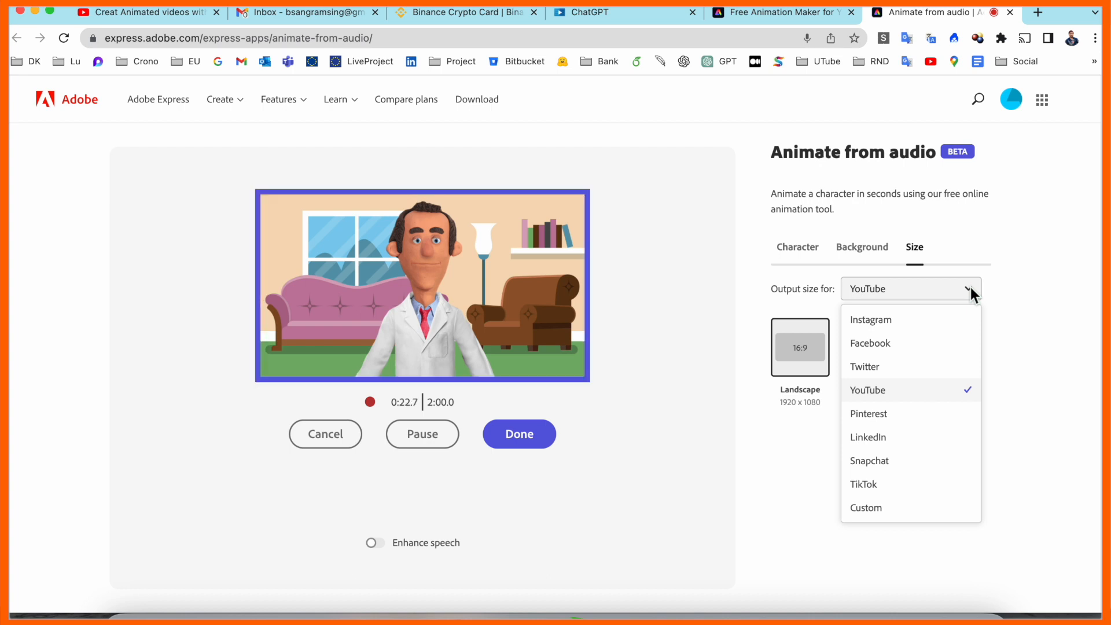
- Close the output size list and record about twenty seconds of dialogue
left_click(518, 434)
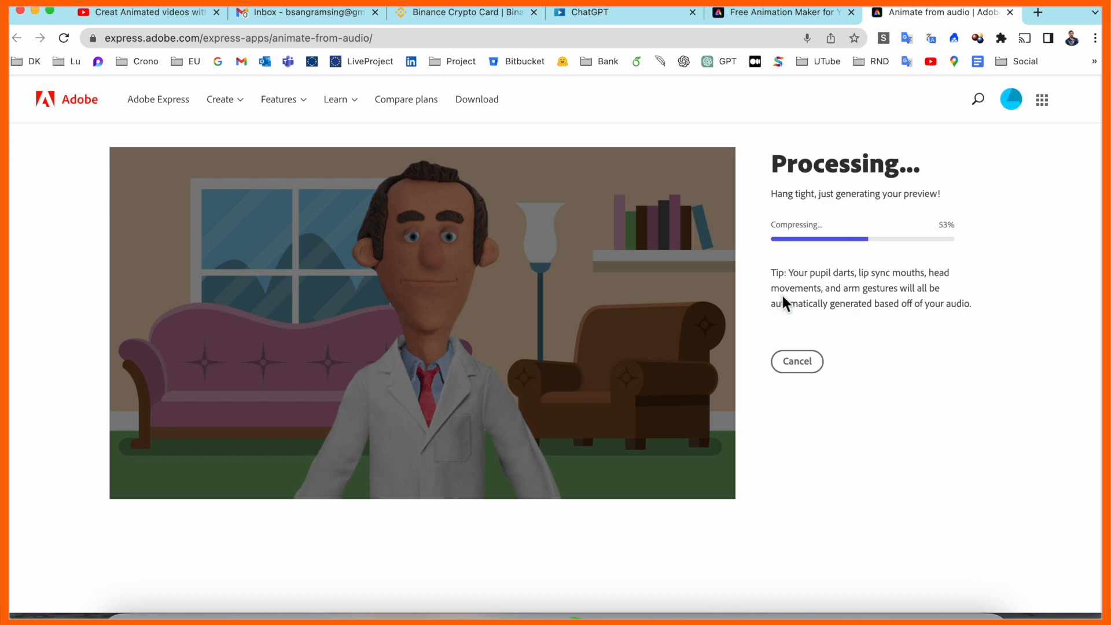
mouse_move(931, 289)
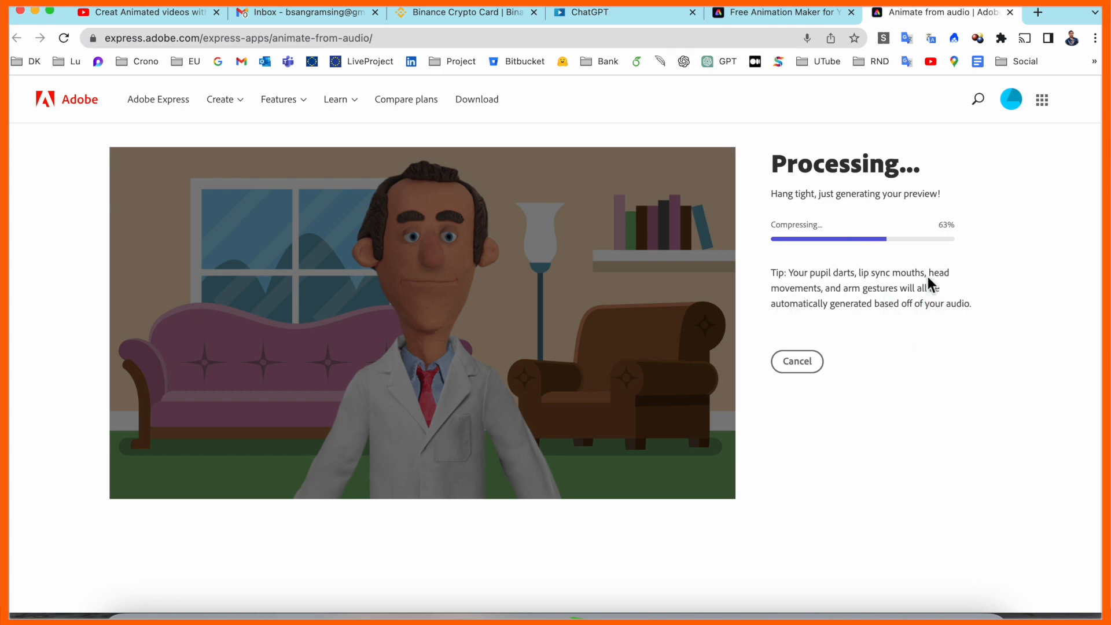
mouse_move(539, 234)
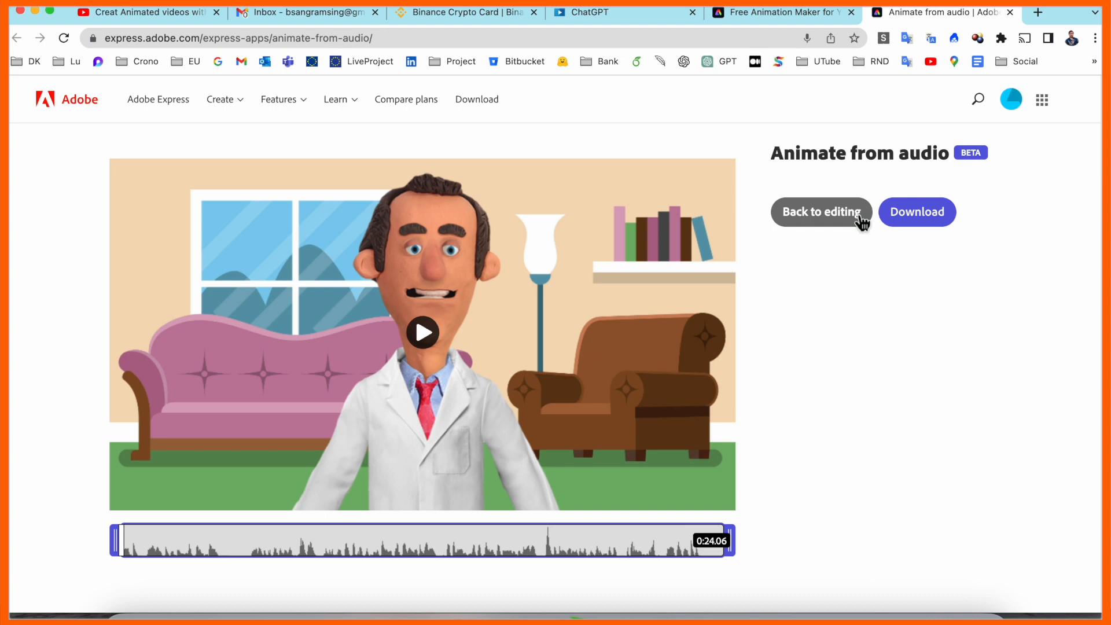
left_click(821, 212)
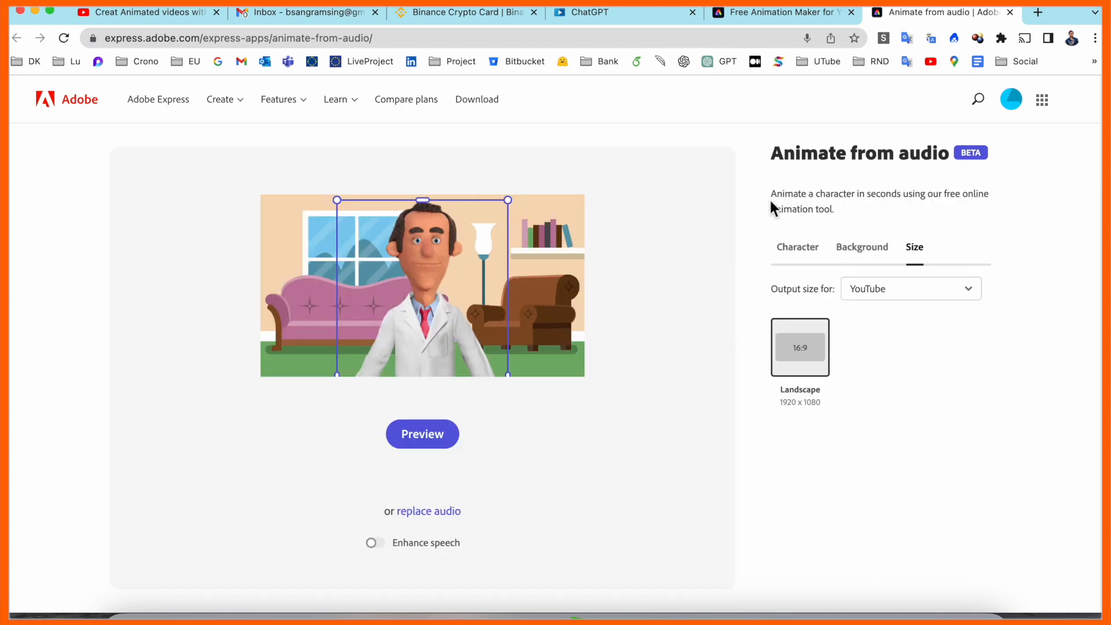
left_click(422, 434)
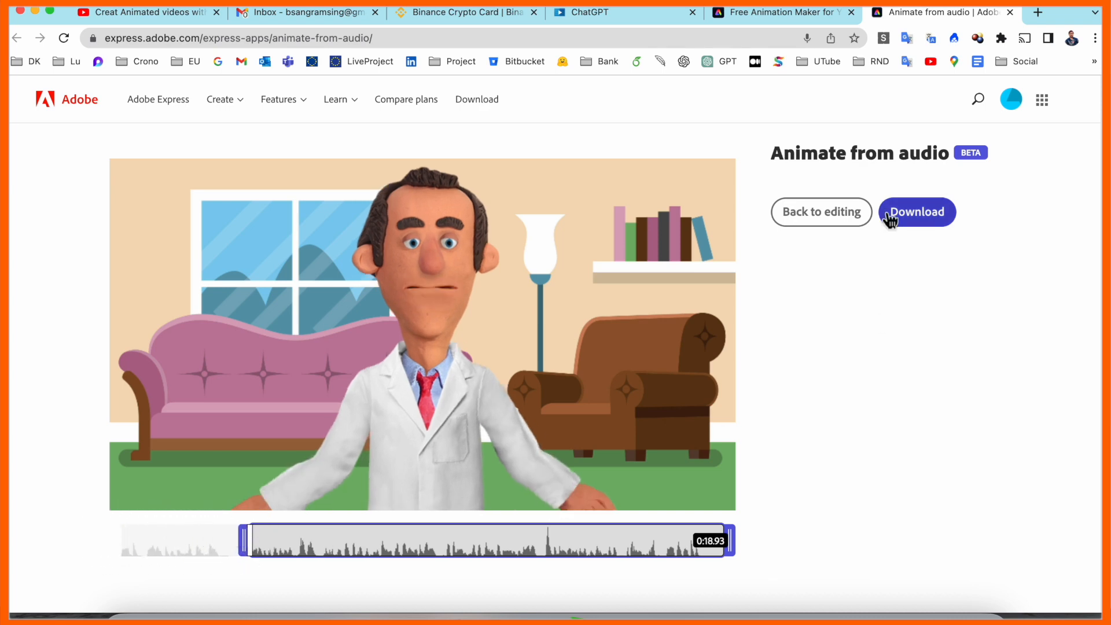
- Trim the audio start, download the animation as MP4, and dismiss the confirmation
left_click_drag(244, 539, 331, 539)
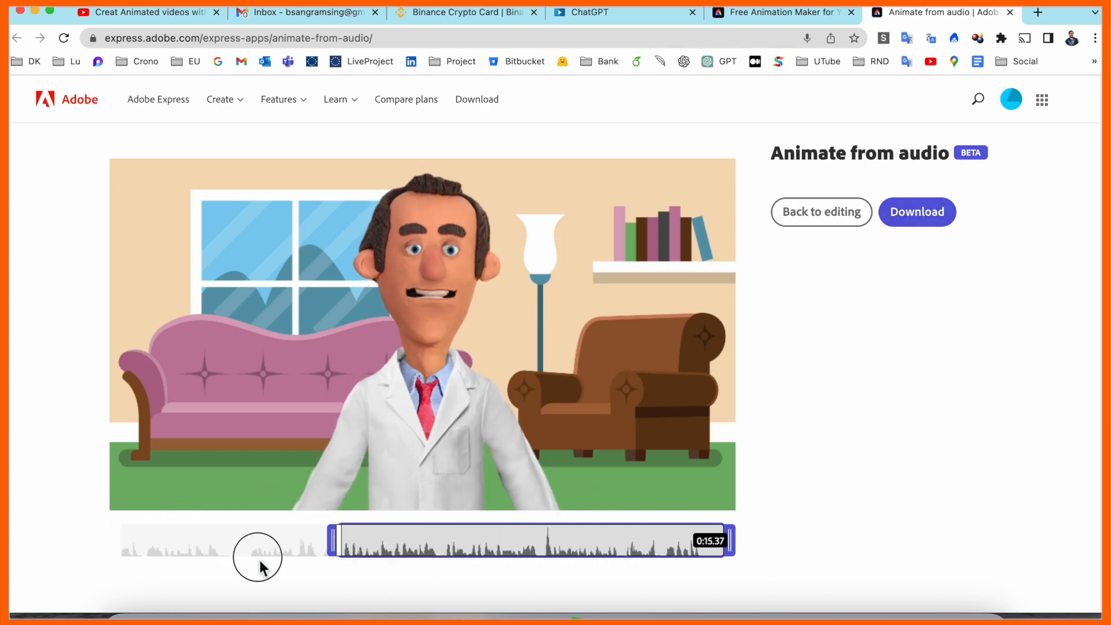
left_click(916, 212)
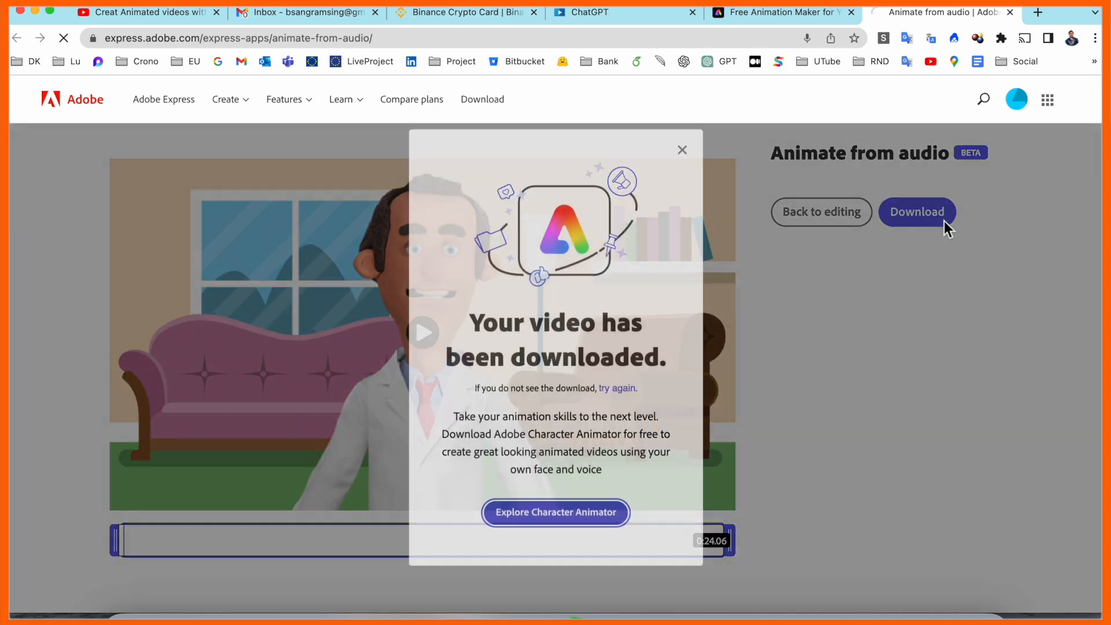
left_click(681, 149)
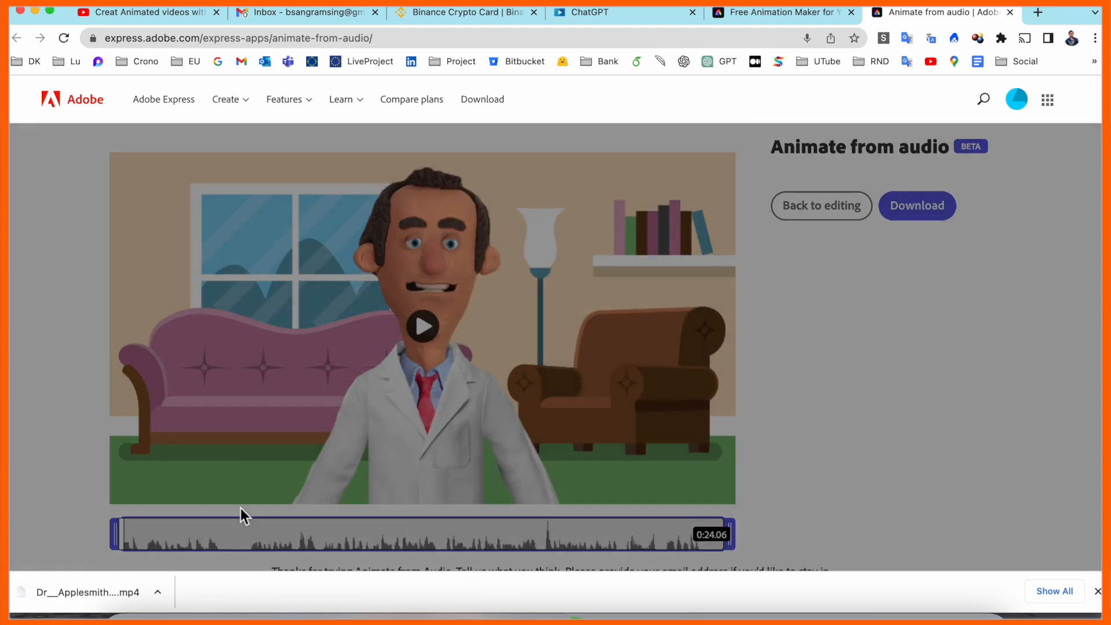